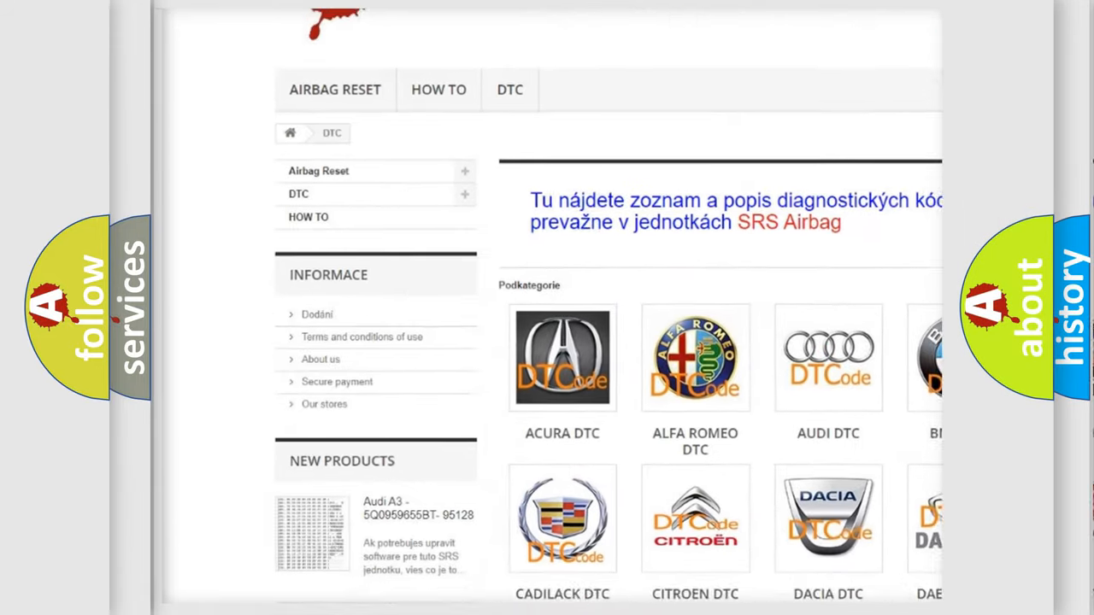
scroll(down, 3)
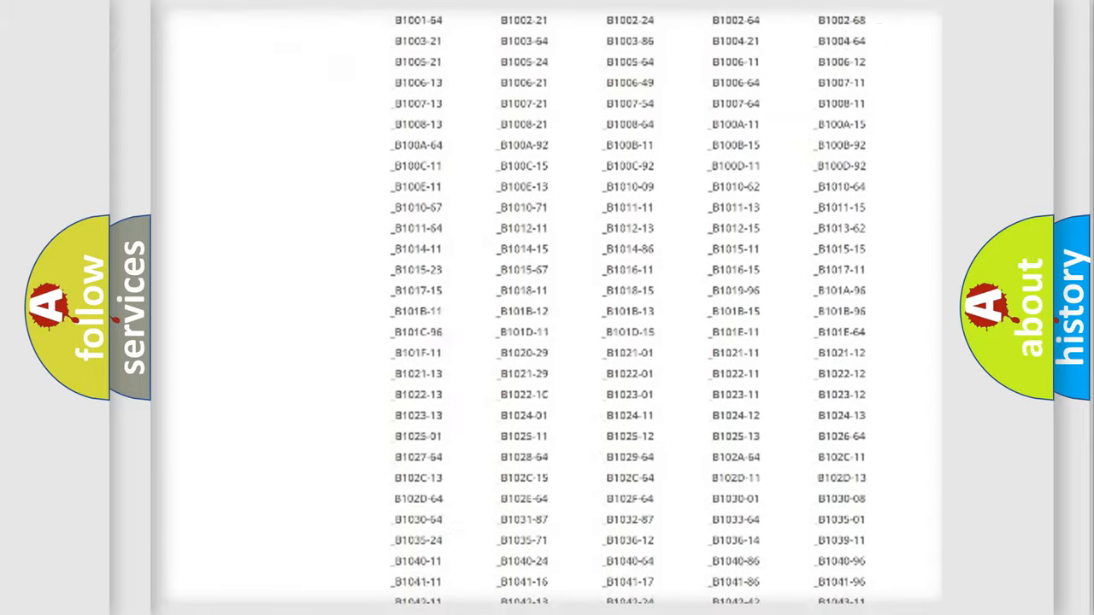
scroll(down, 3)
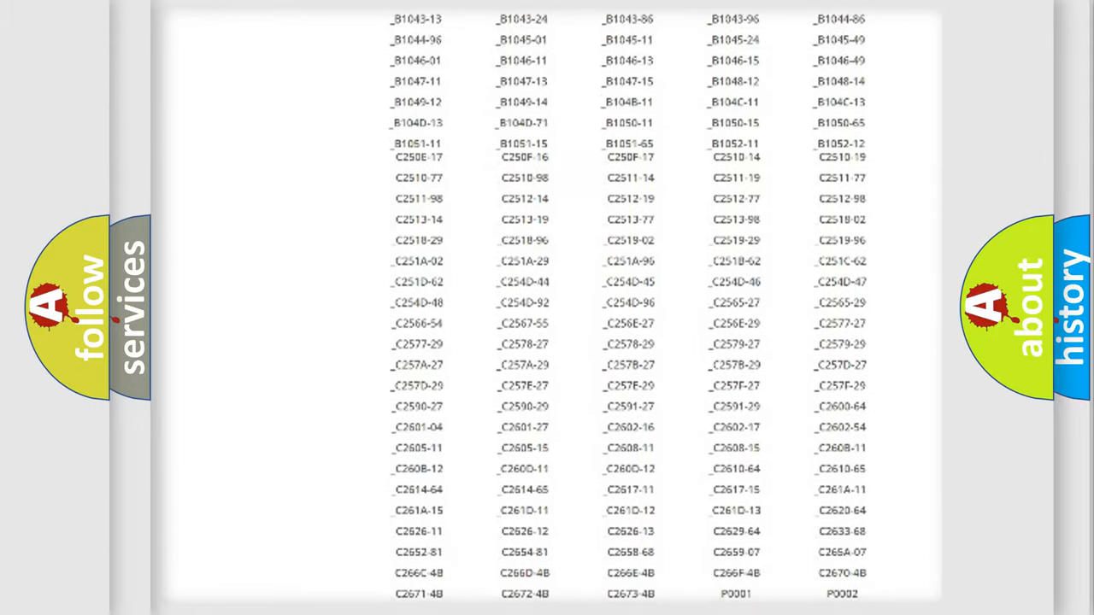